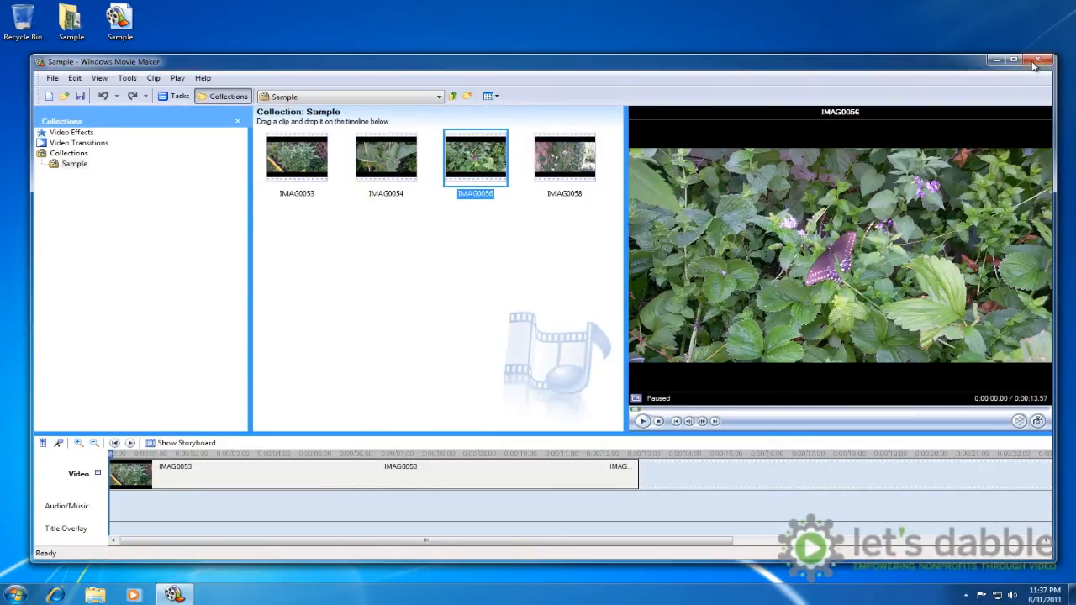
- Close the Windows Movie Maker window showing the Sample project
click(1038, 61)
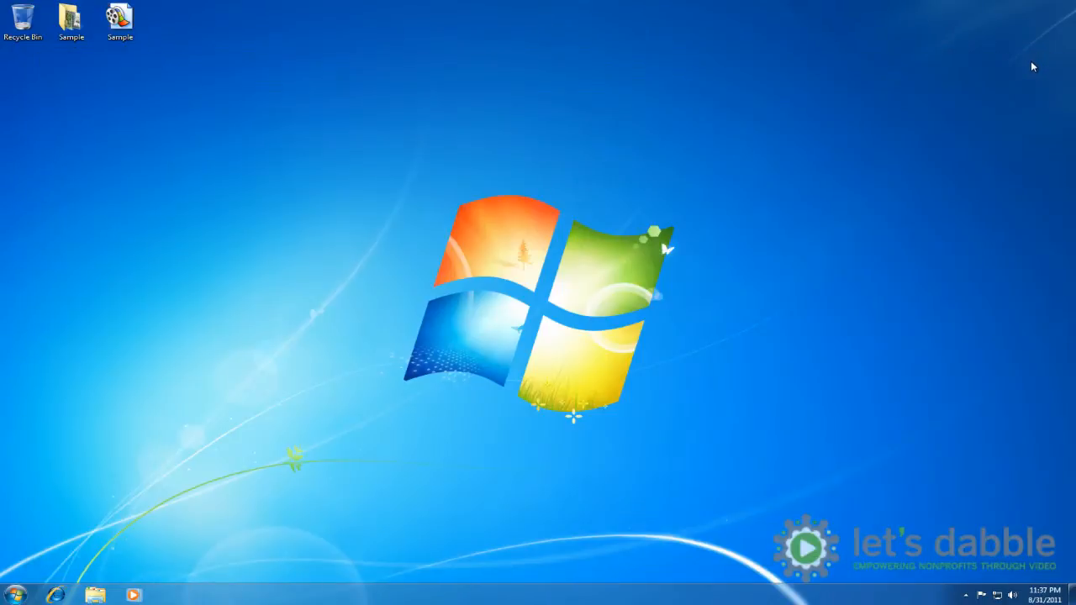
- Rename all clips in the desktop Sample folder to 'Organized' and close the folder window
click(70, 19)
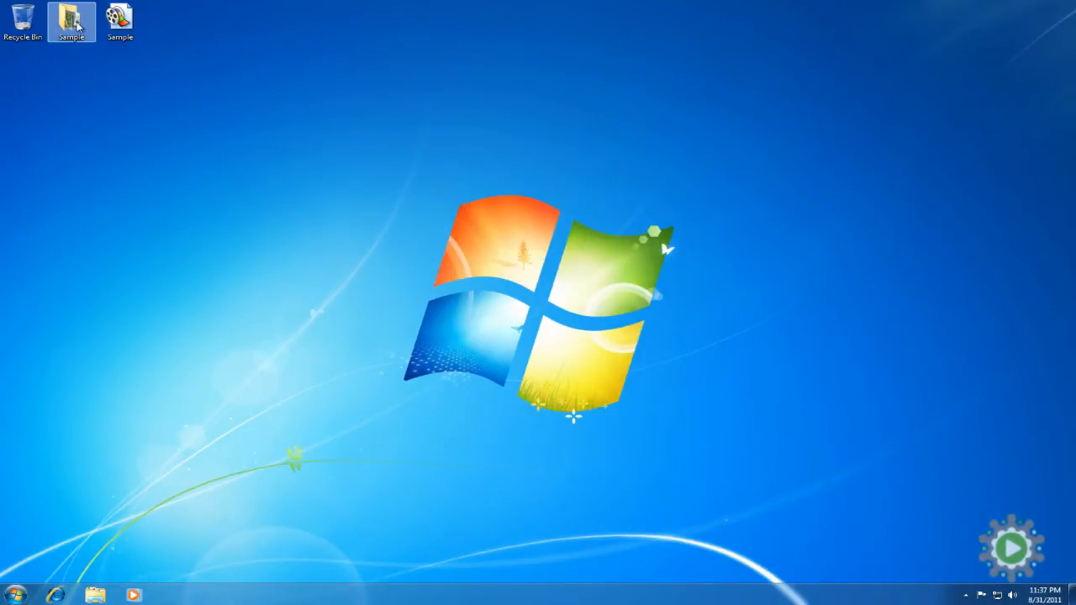
double_click(70, 19)
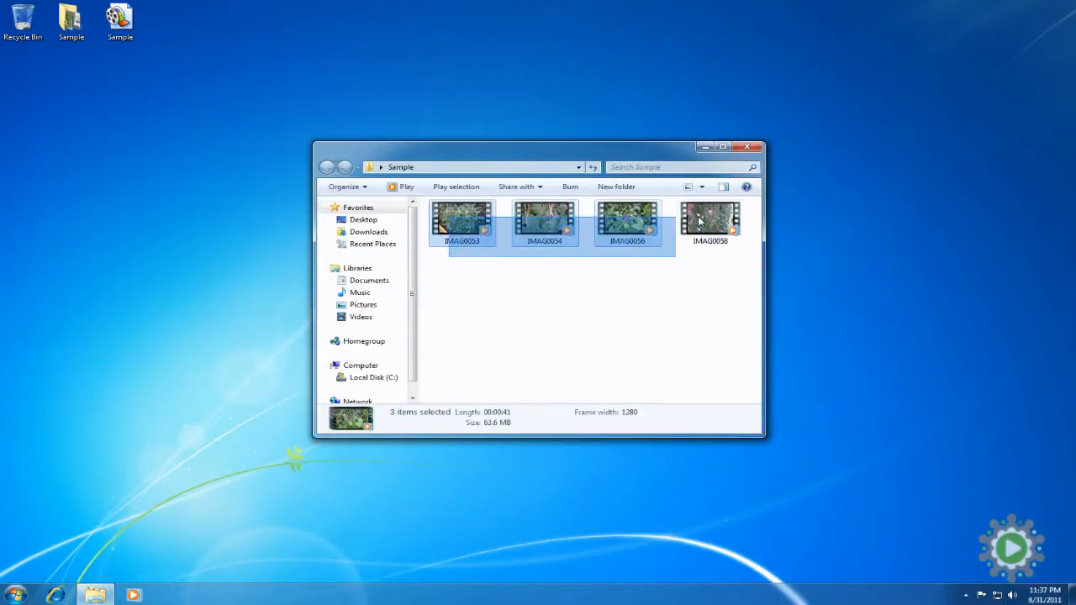
right_click(710, 223)
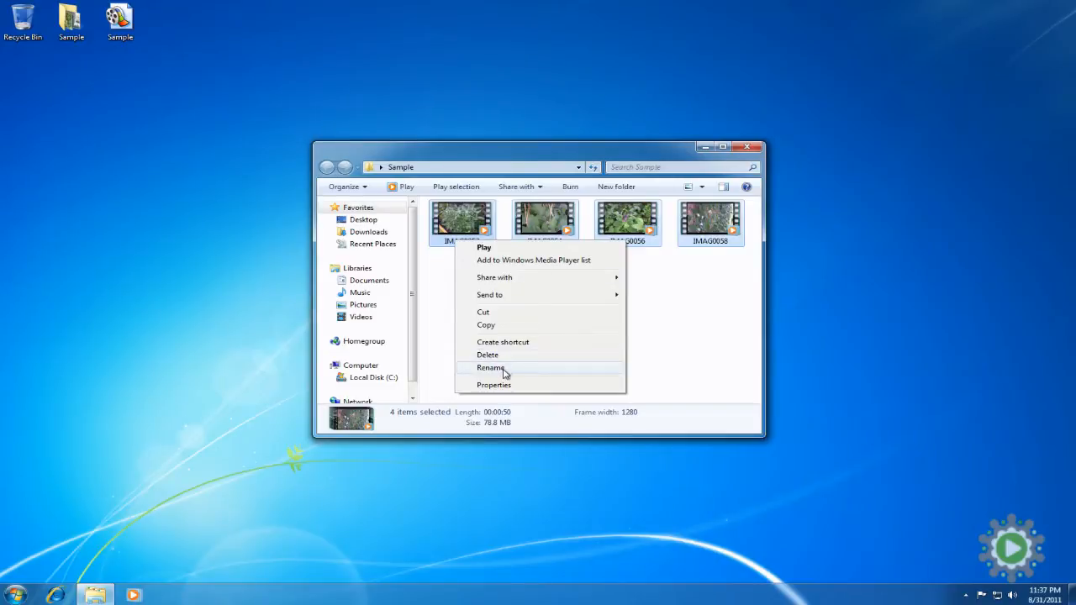
click(491, 367)
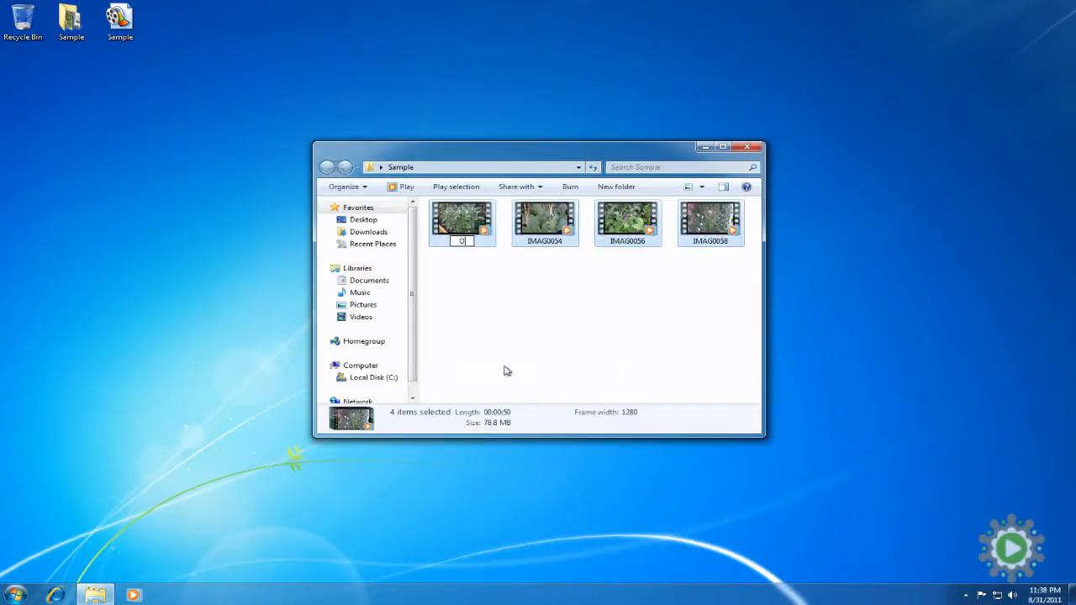
text(Organized)
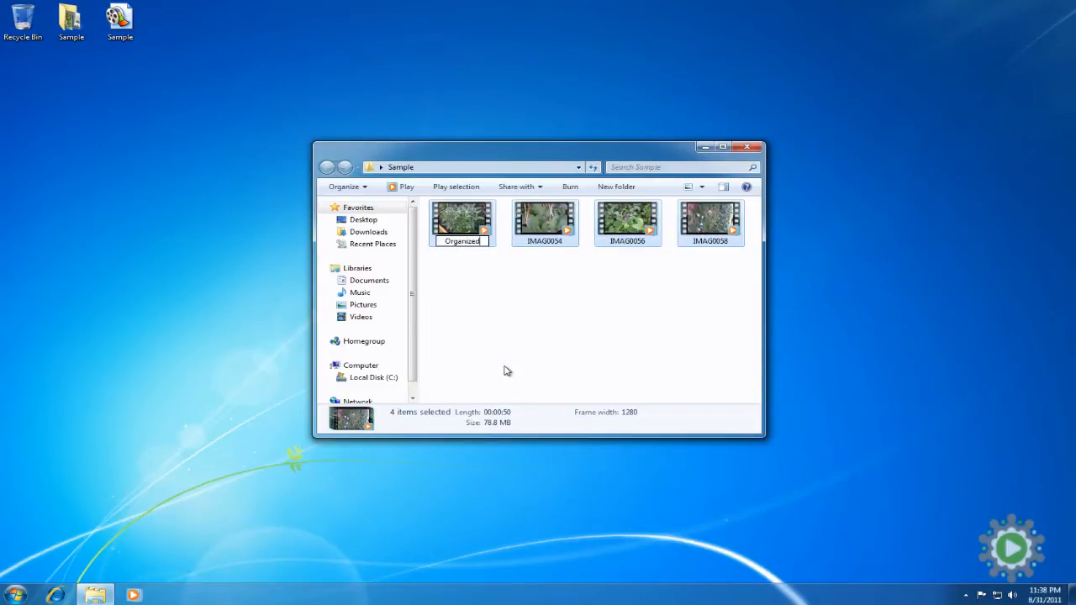
click(747, 147)
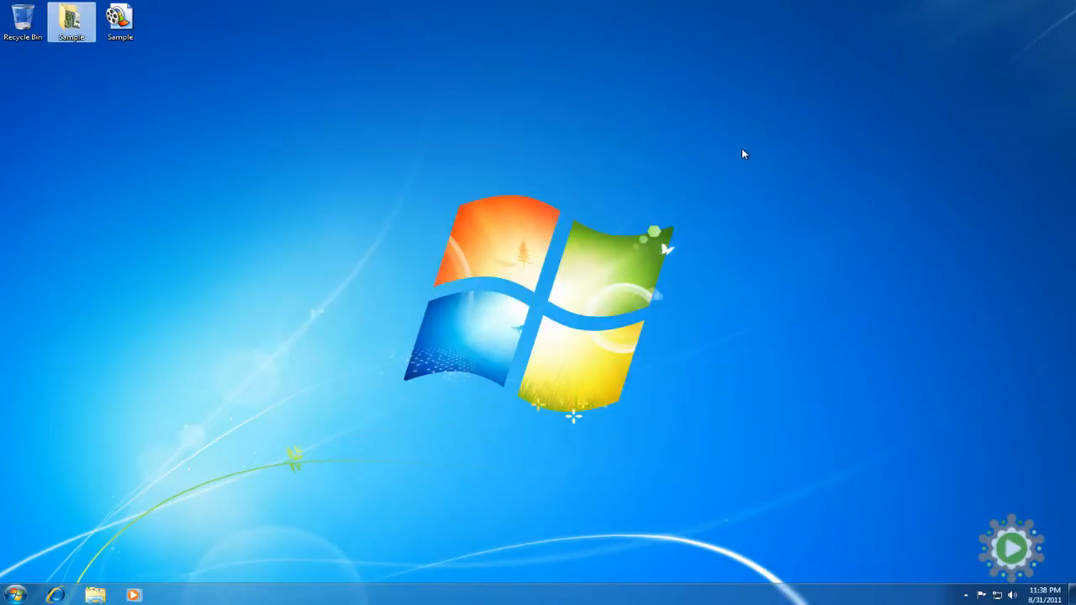
click(120, 18)
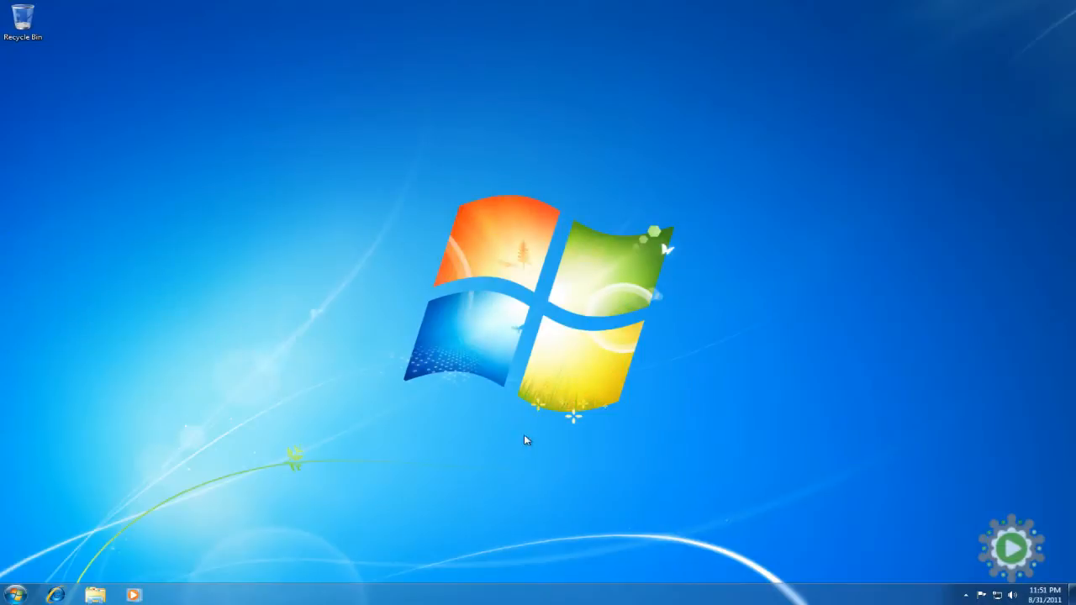
- Launch Windows Explorer at Libraries and enter the Videos library
click(95, 595)
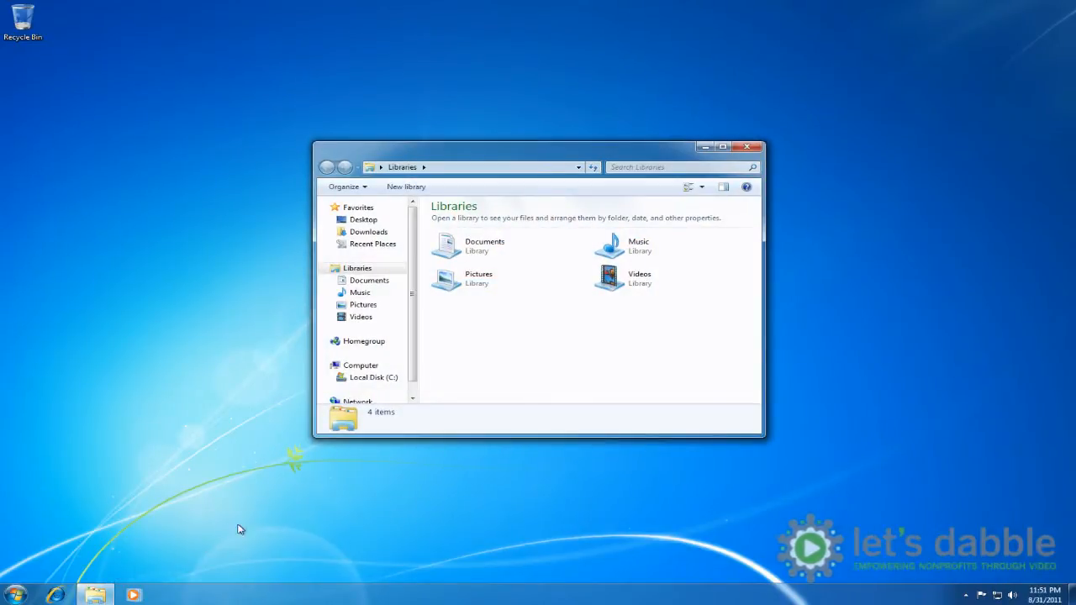
click(639, 278)
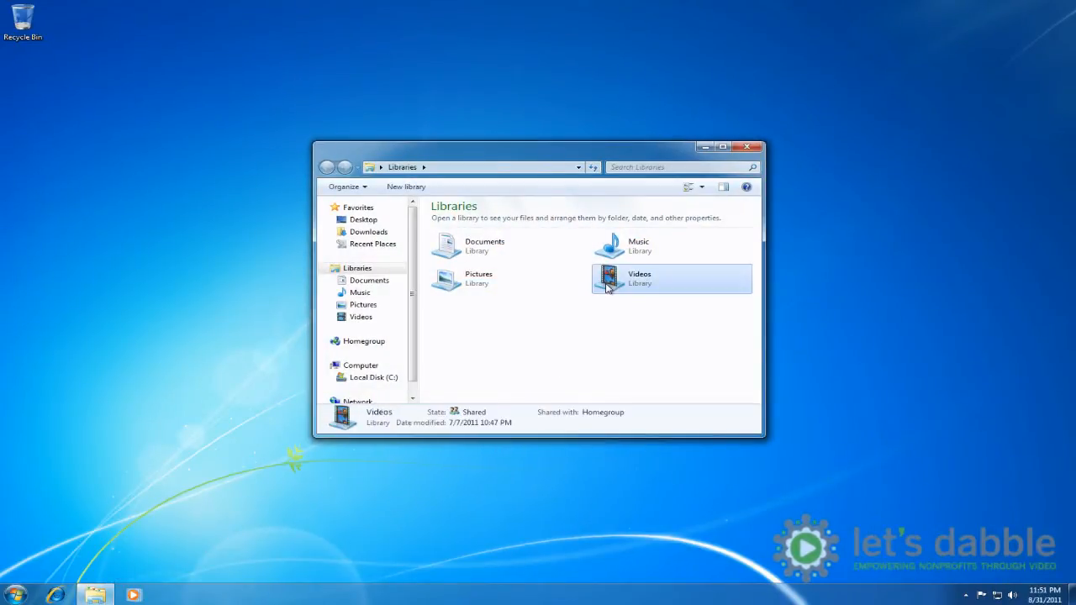
double_click(639, 278)
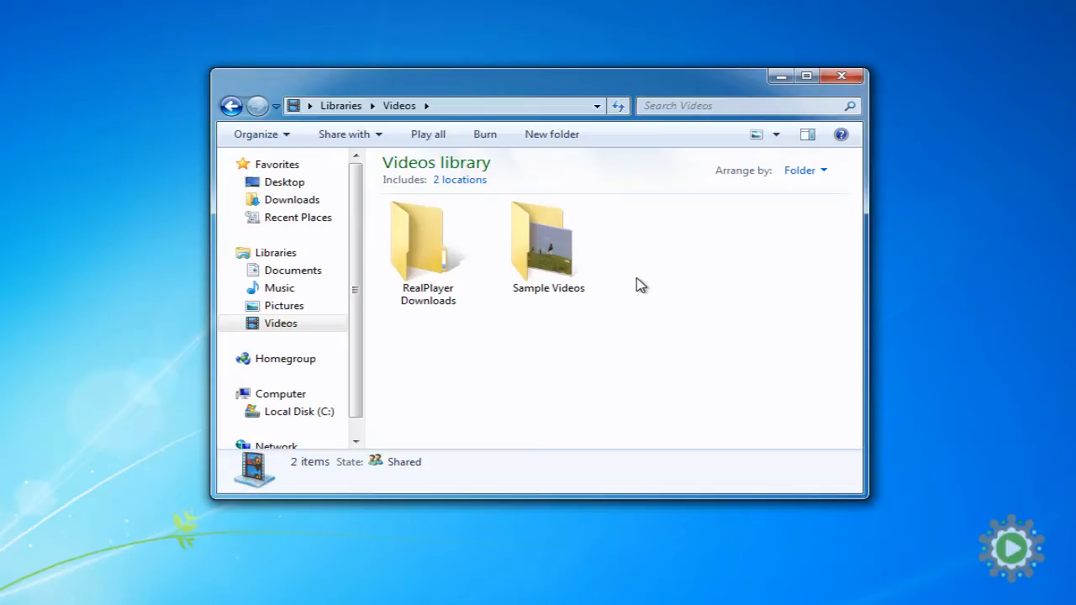
- Create a new folder named 'lets dabble' in the Videos library
right_click(639, 284)
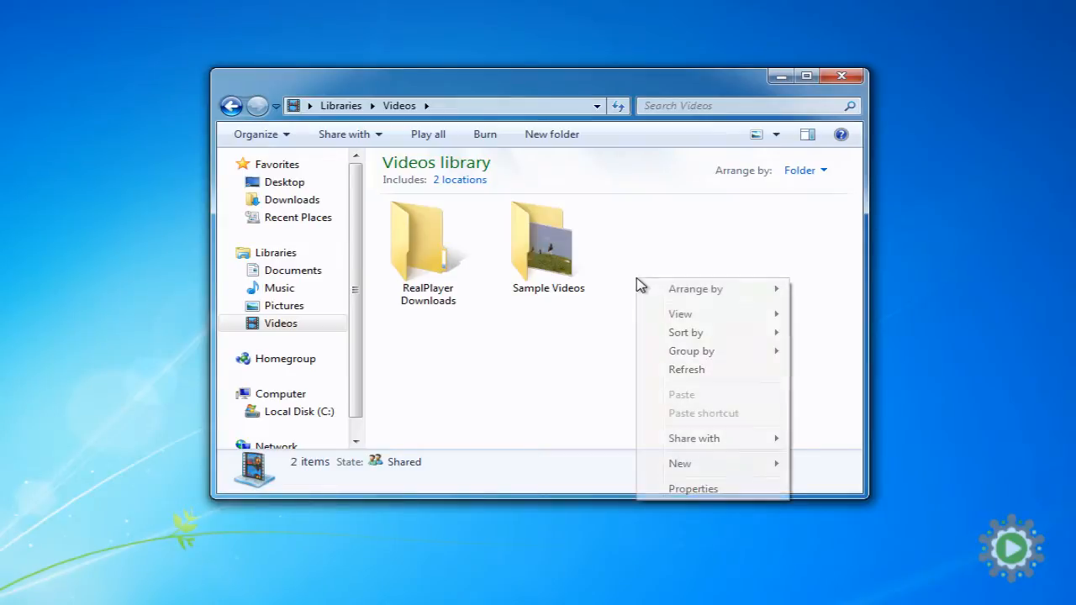
mouse_move(736, 463)
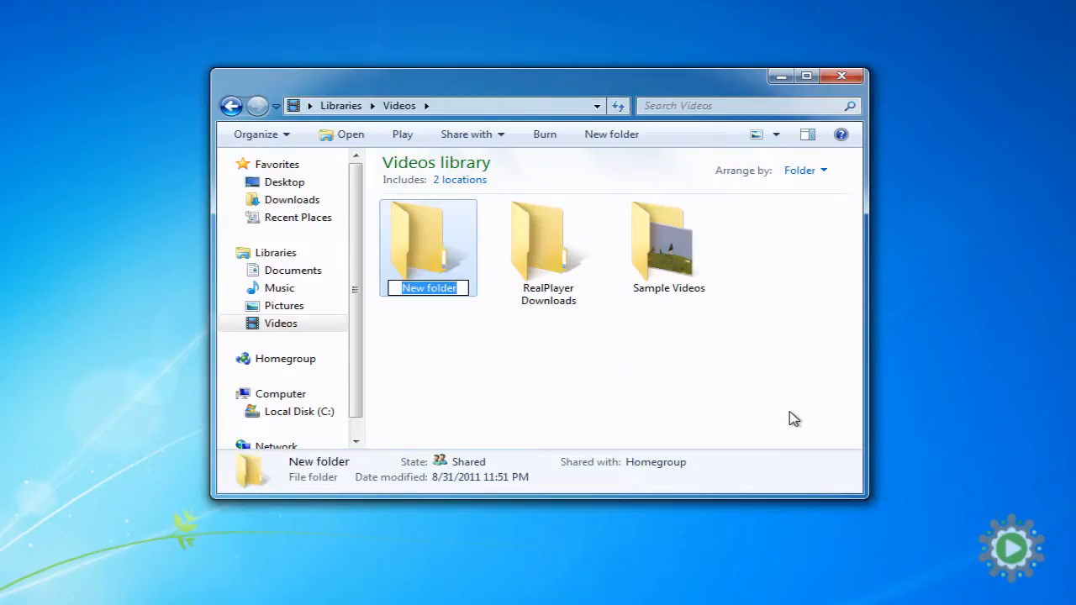
mouse_move(424, 318)
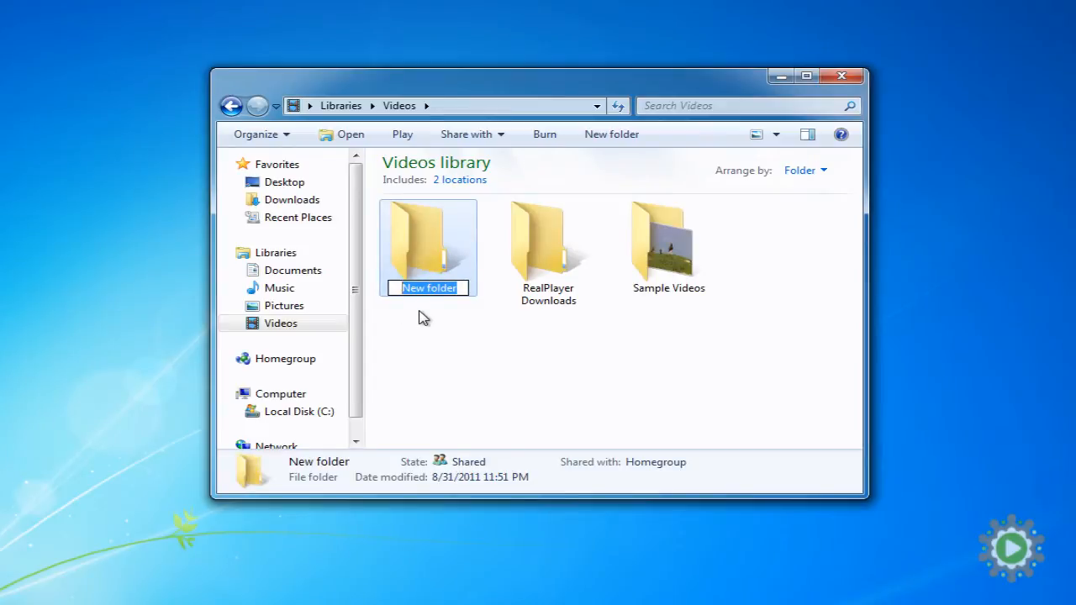
text(lets dabble)
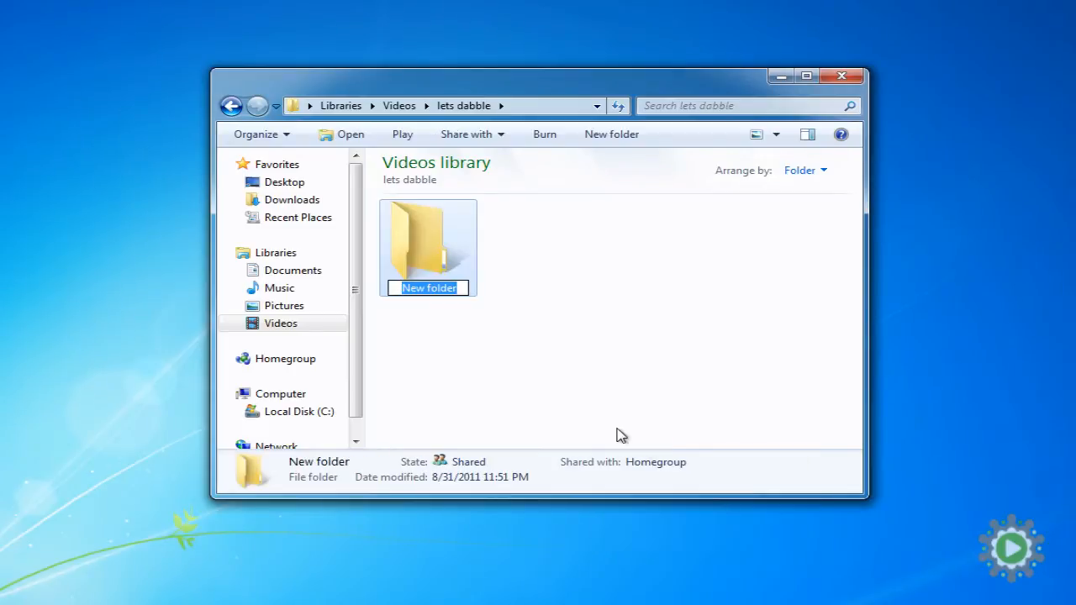
- Name two subfolders 'Raw Footage' and 'Projects', then start a third new folder
text(Raw Footage)
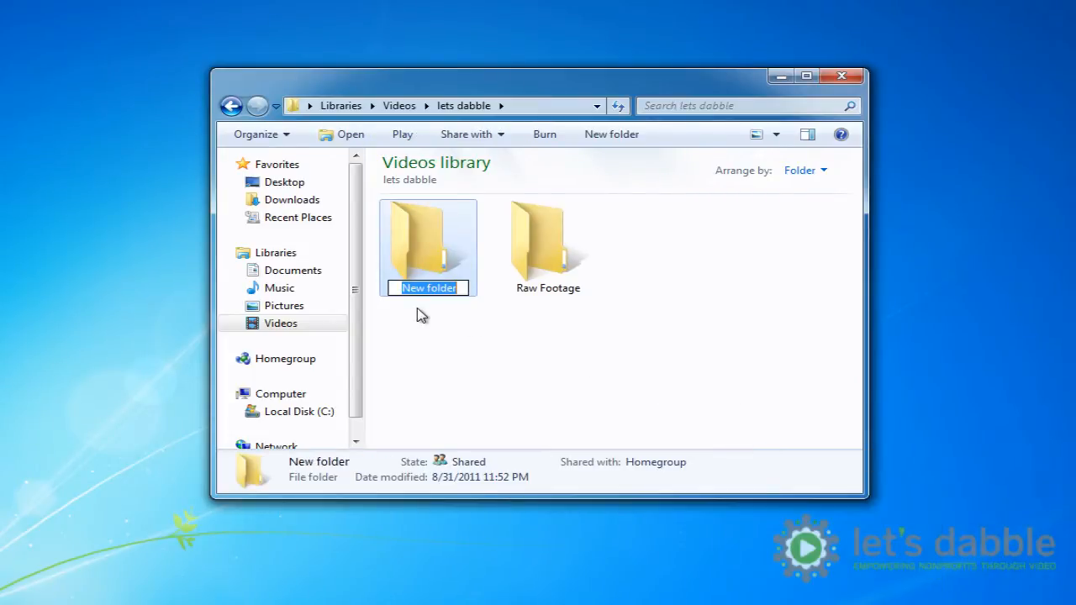
text(Projects)
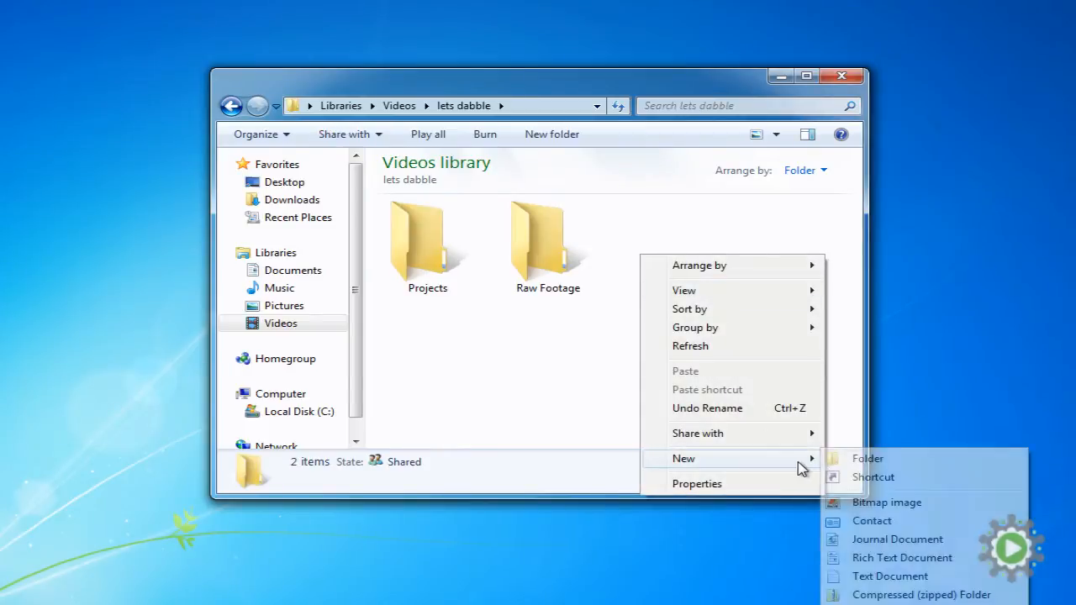
click(866, 458)
text(Published Videos)
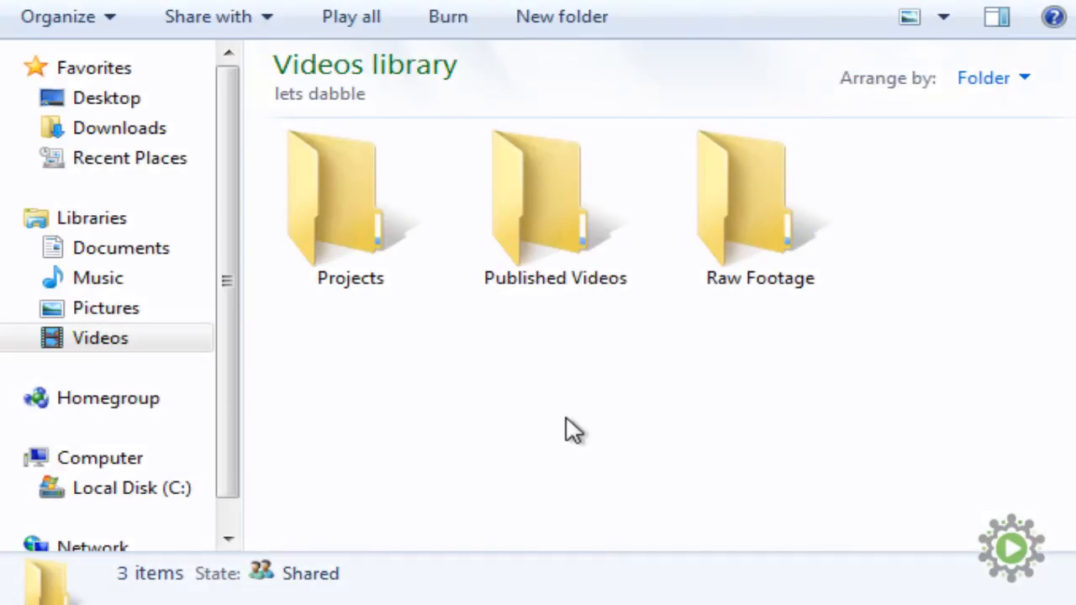
click(759, 202)
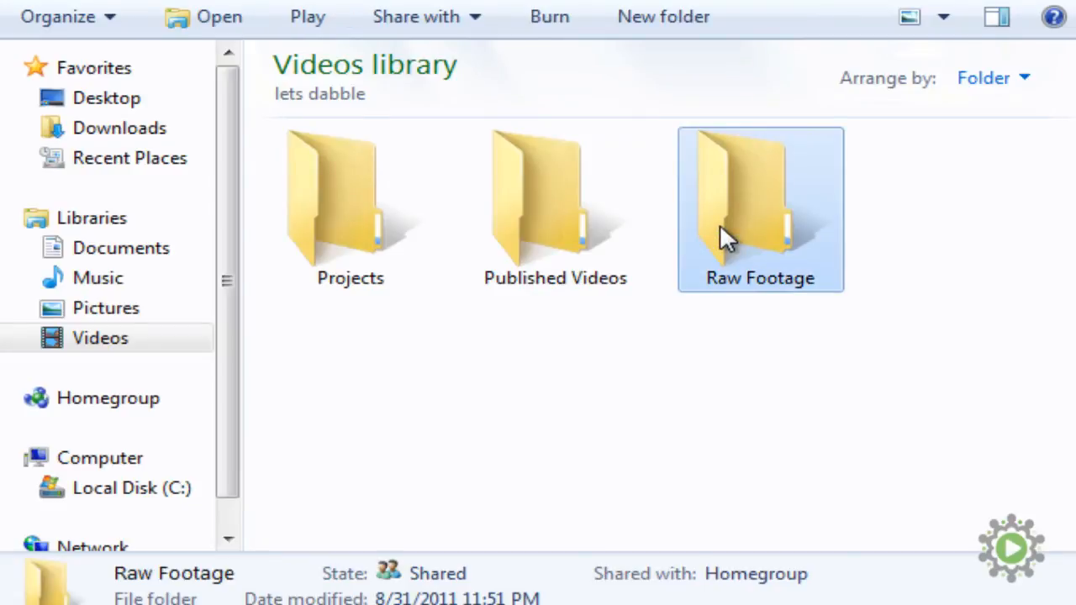
mouse_move(350, 210)
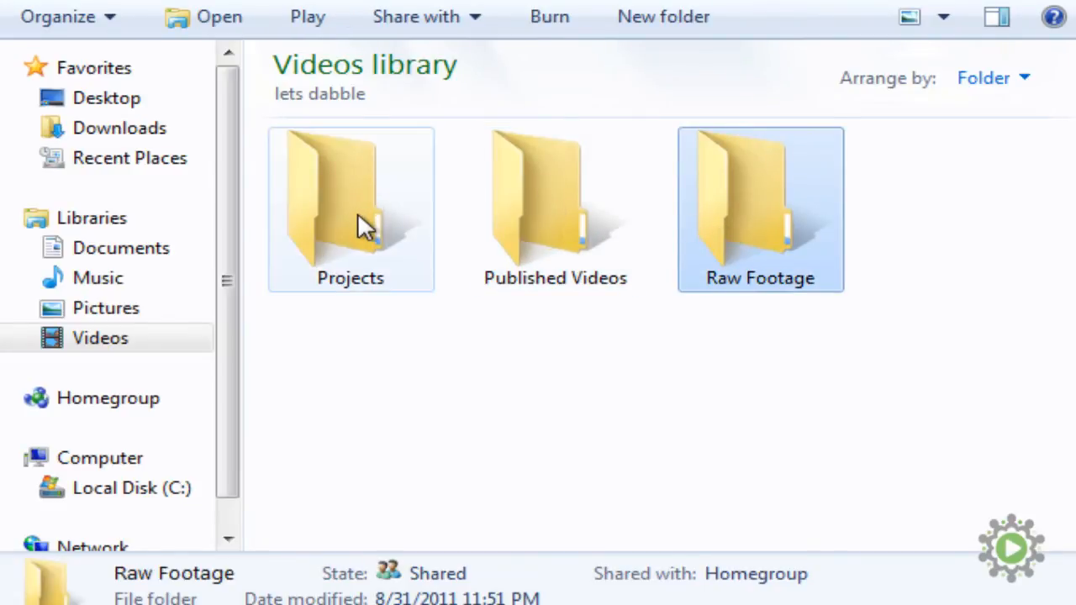
click(350, 208)
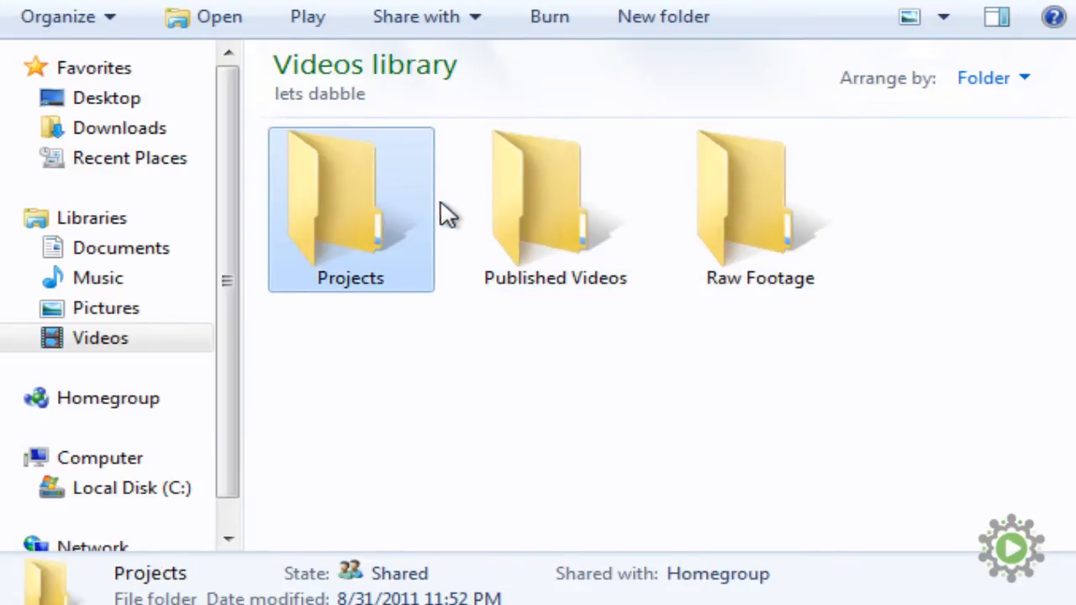